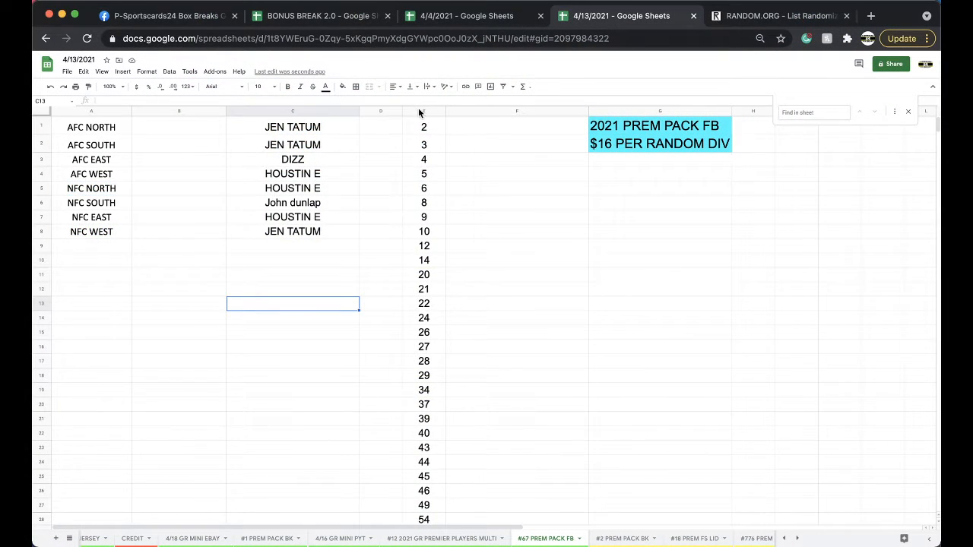
Step: Reshuffle the 74-number list on RANDOM.ORG four times, ending with 8 first
click(778, 15)
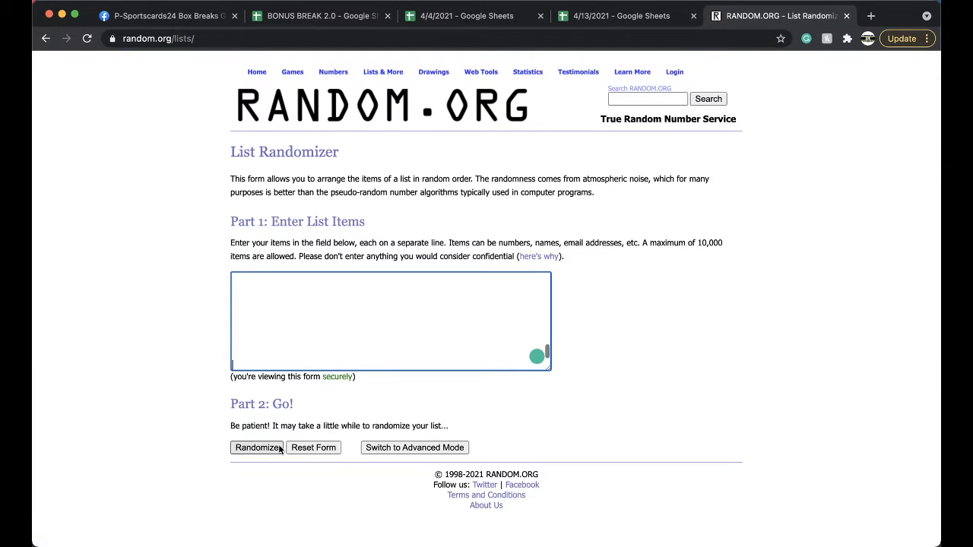
click(257, 447)
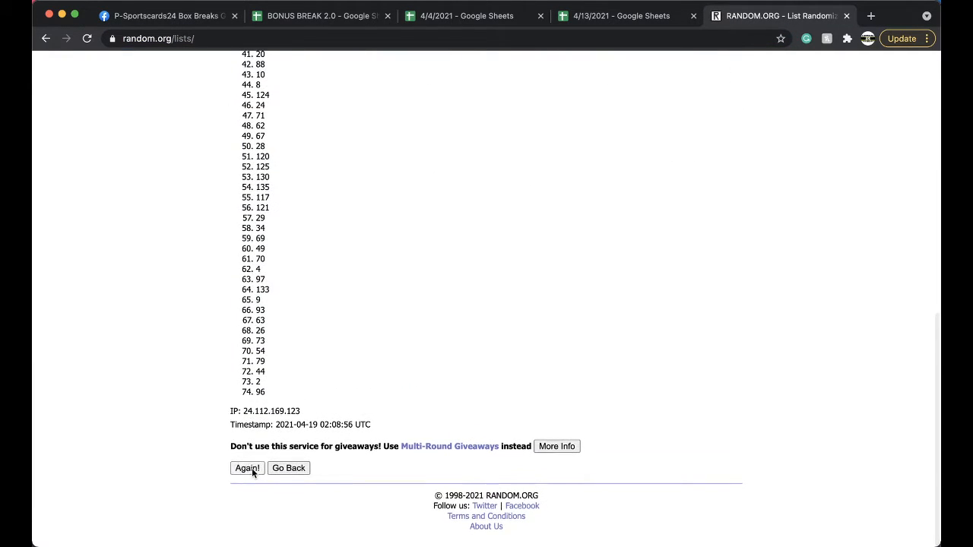
click(246, 469)
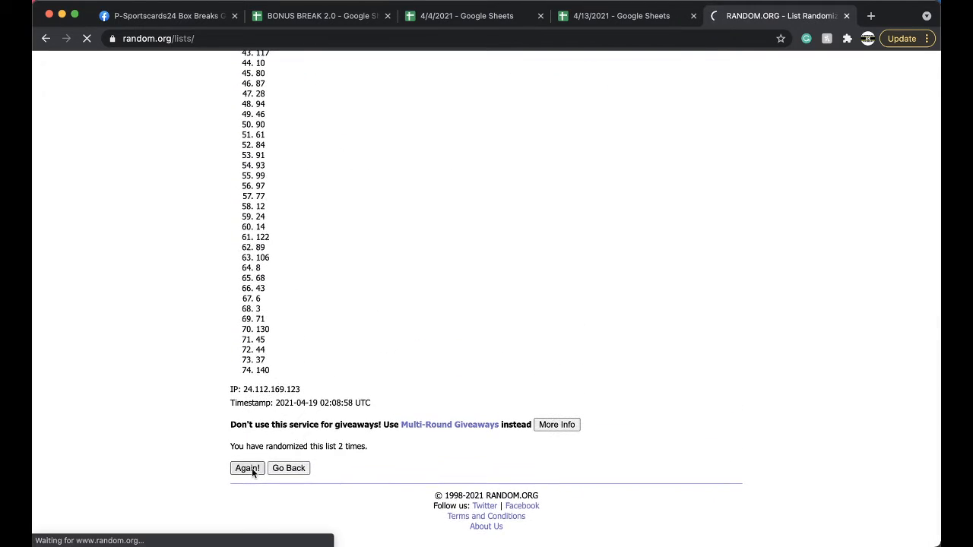
click(246, 468)
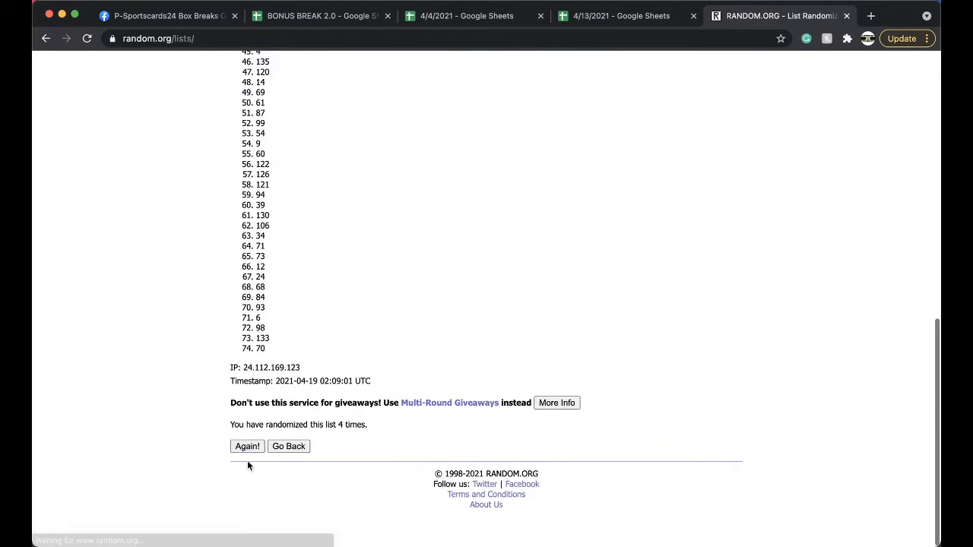
click(247, 447)
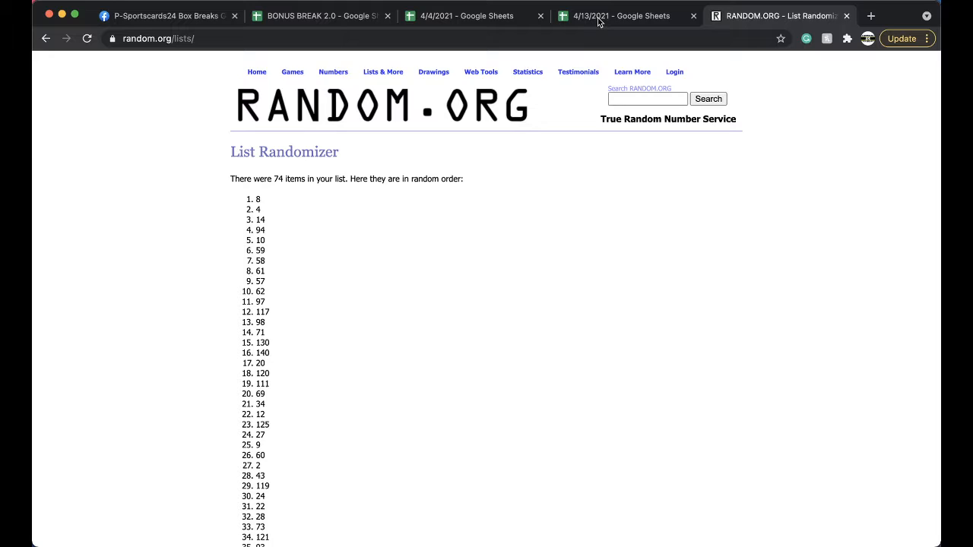
Step: Mark spot 8 green on the PREM PACK FB sheet and check the neighbouring sheet tab
click(620, 15)
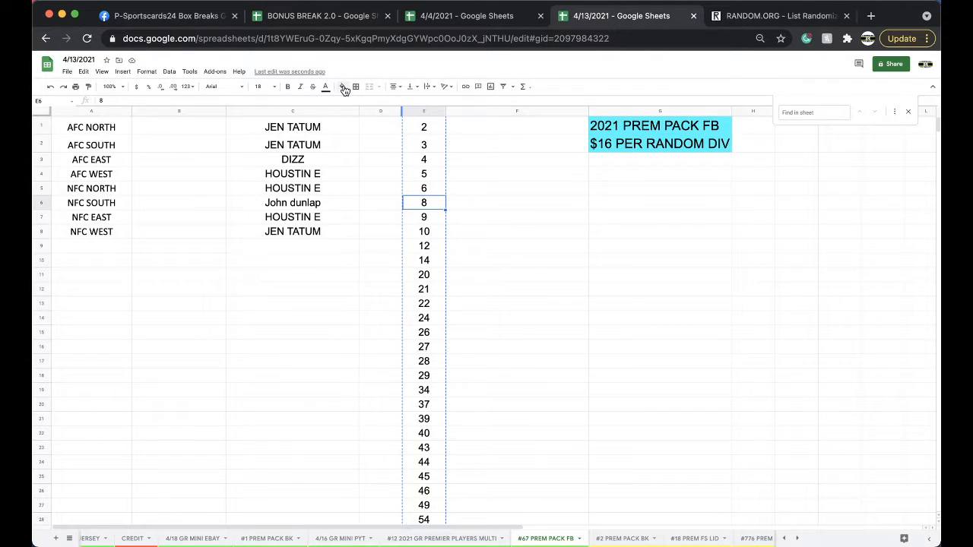
right_click(546, 538)
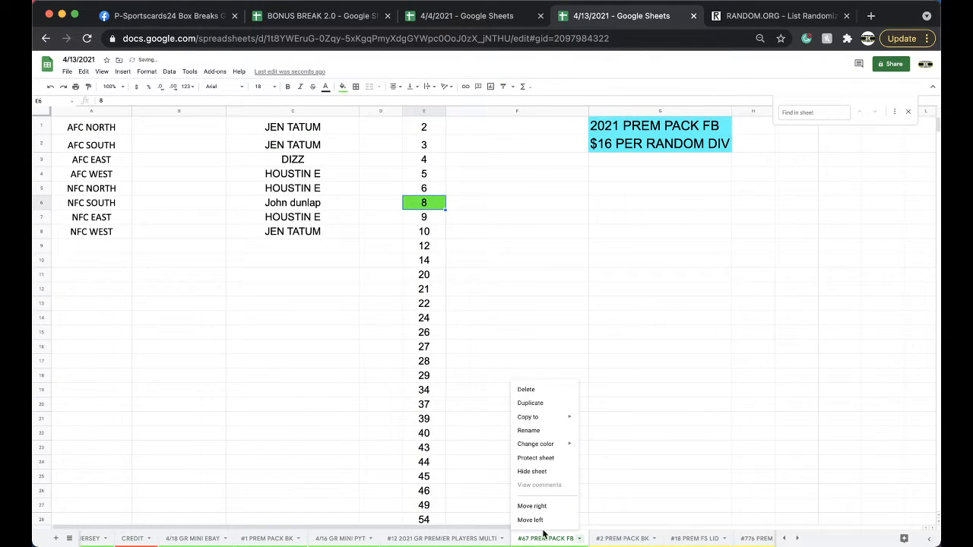
click(529, 403)
text(#68 PREM PACK FB)
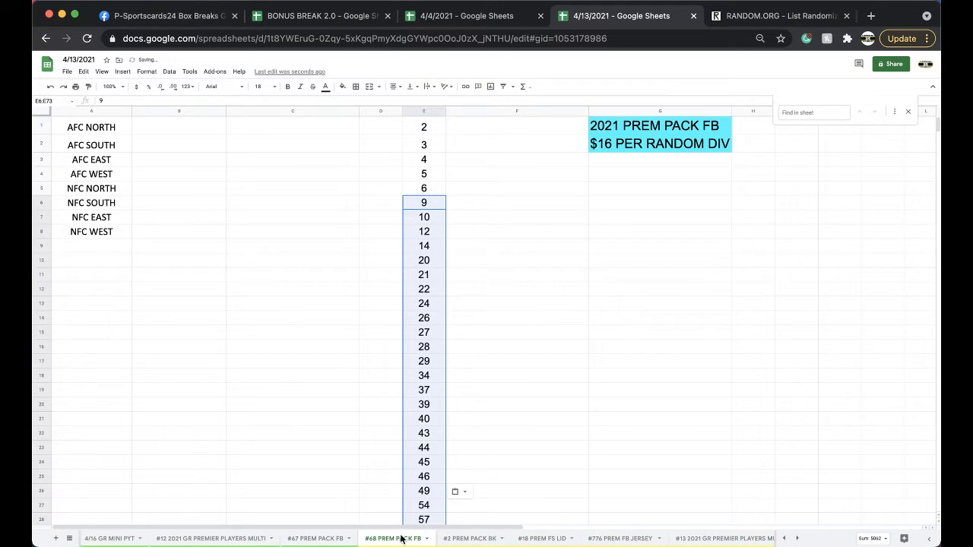
click(314, 538)
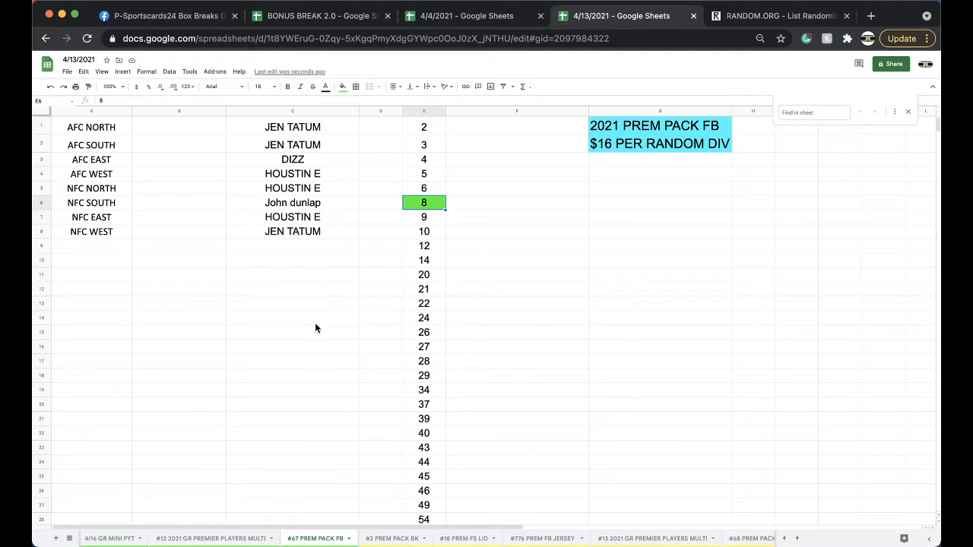
Step: Shuffle the eight buyer names on RANDOM.ORG and bring the order back beside the divisions
drag(292, 128, 291, 231)
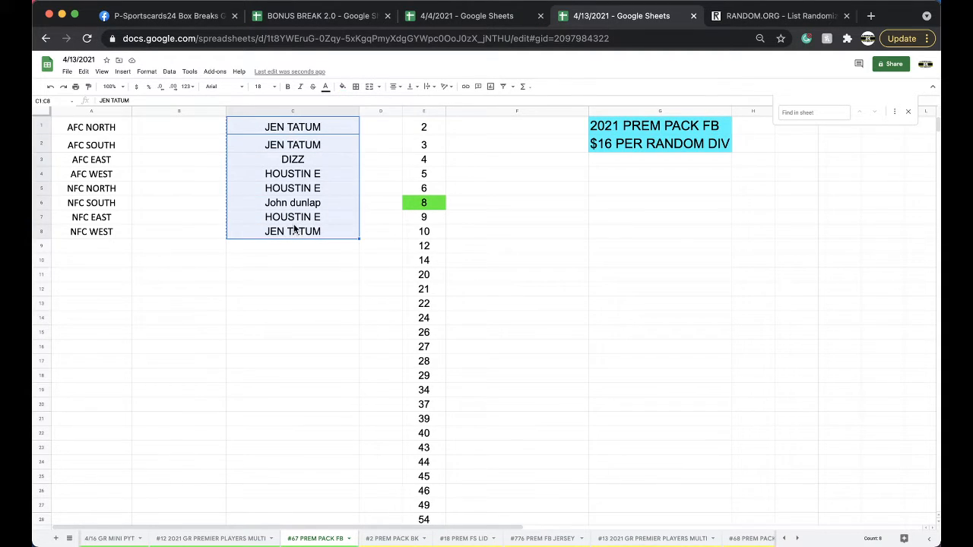
click(778, 15)
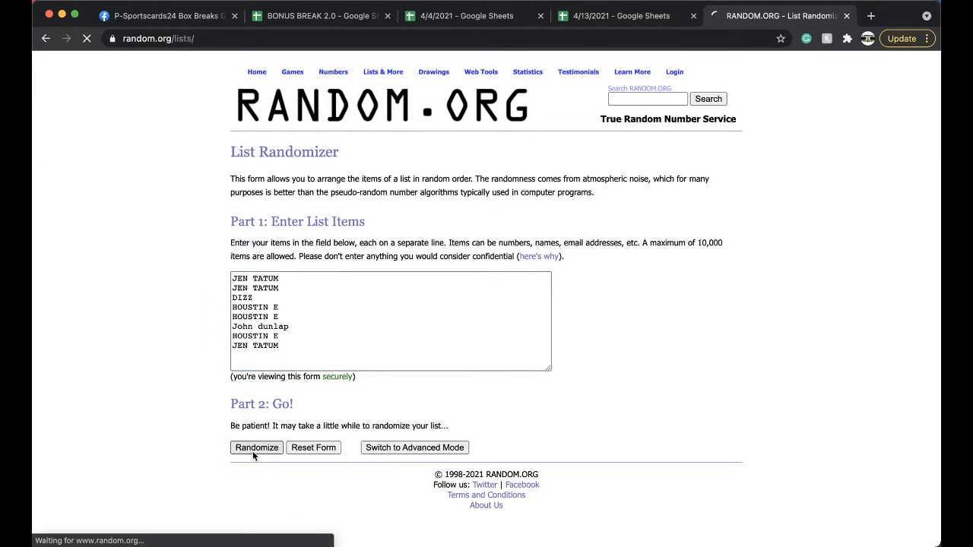
click(255, 447)
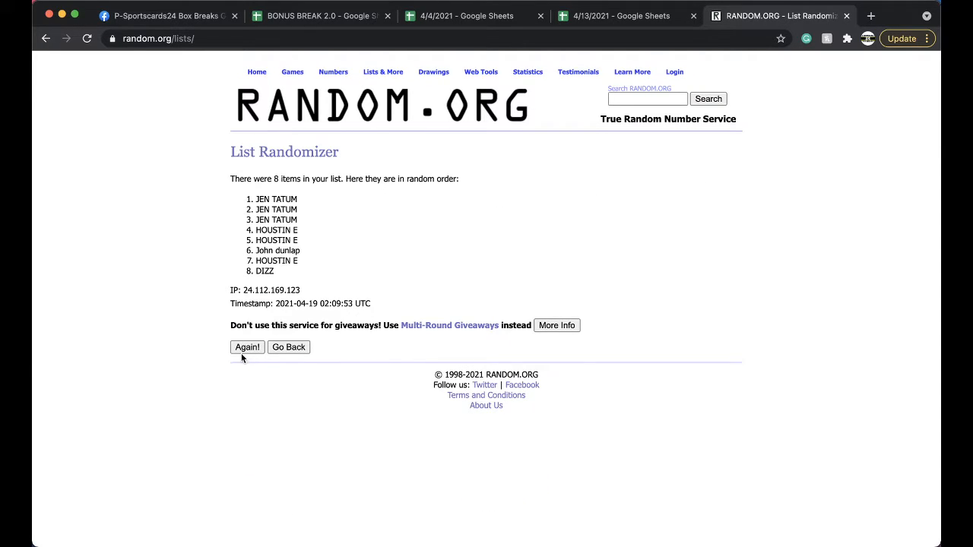
click(246, 346)
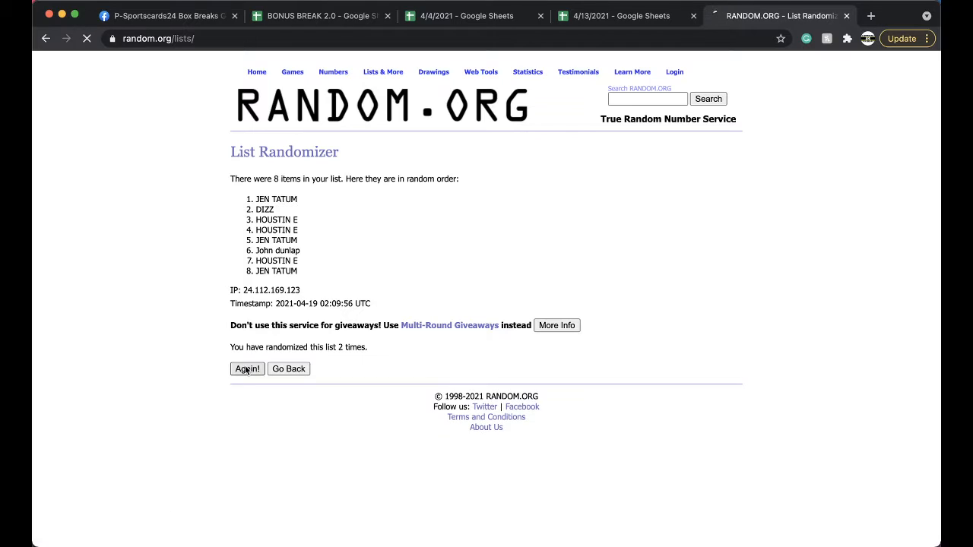
click(246, 370)
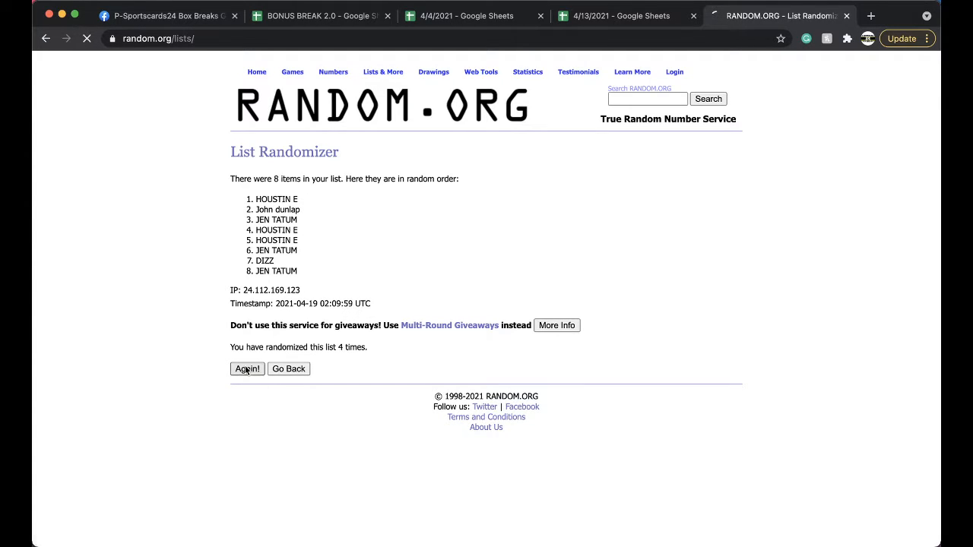
click(246, 369)
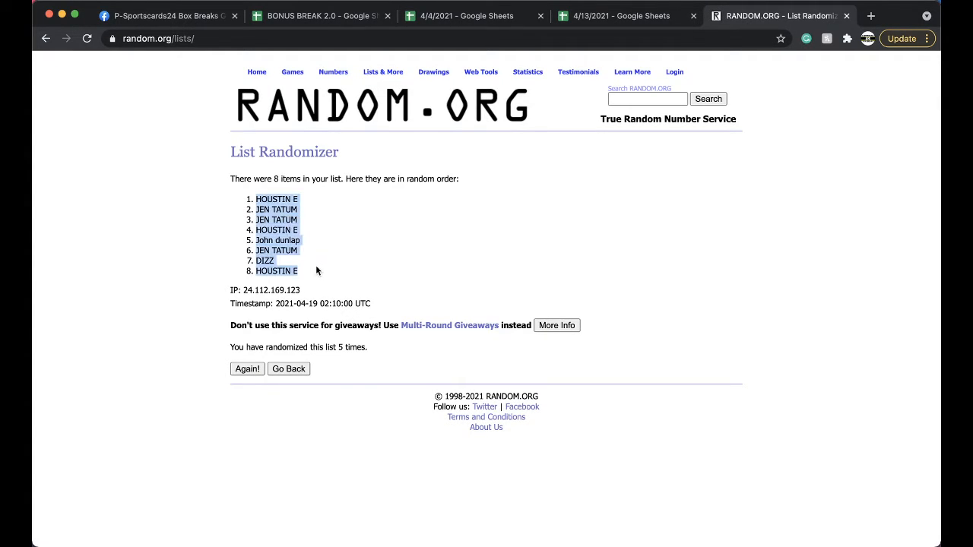
click(620, 15)
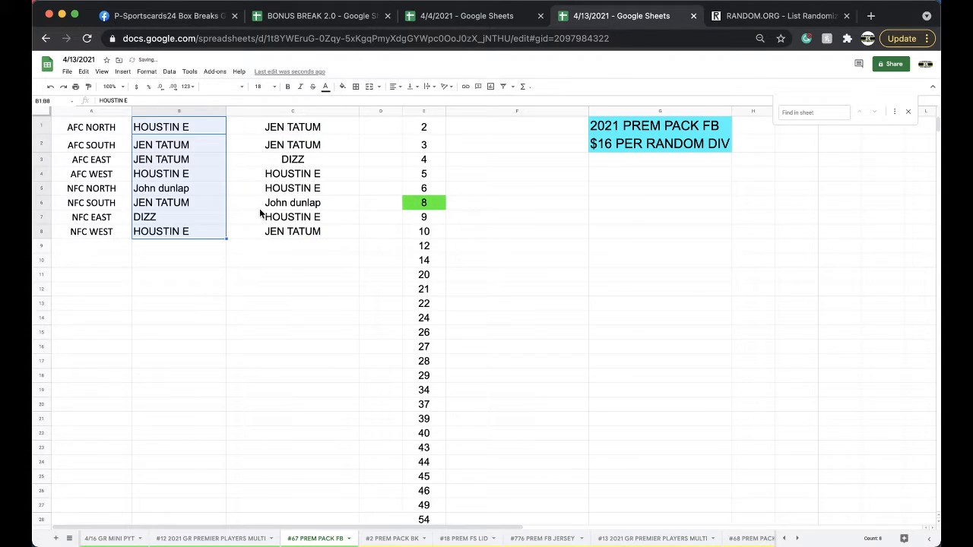
click(161, 144)
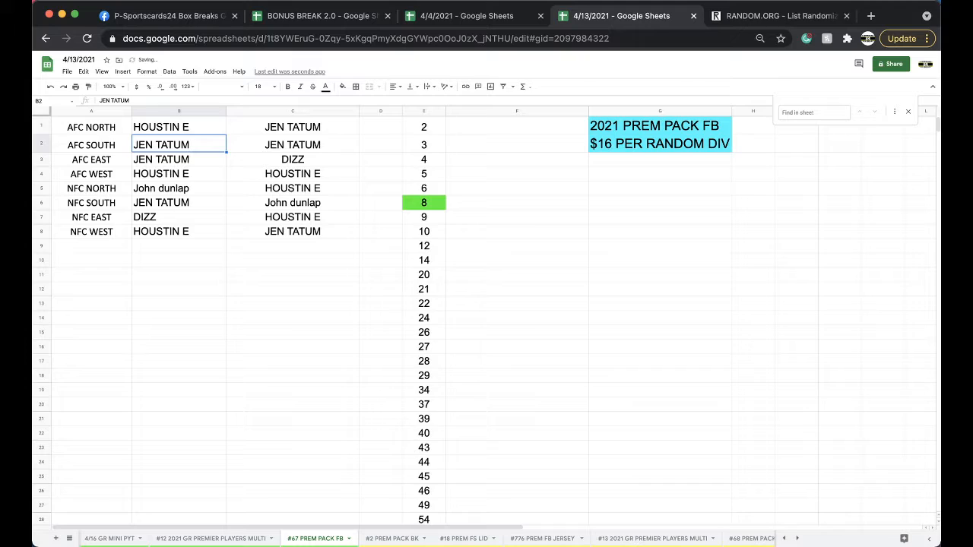
click(179, 173)
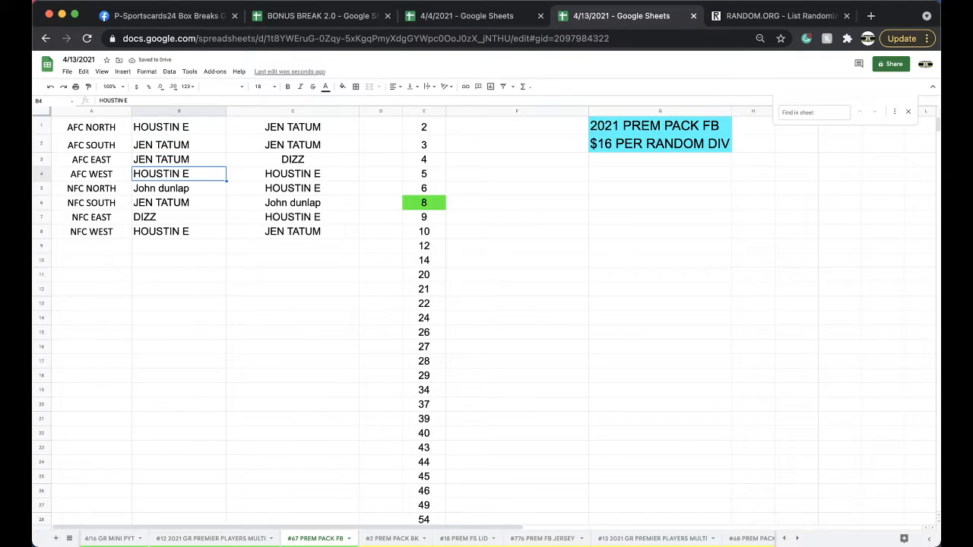
click(162, 188)
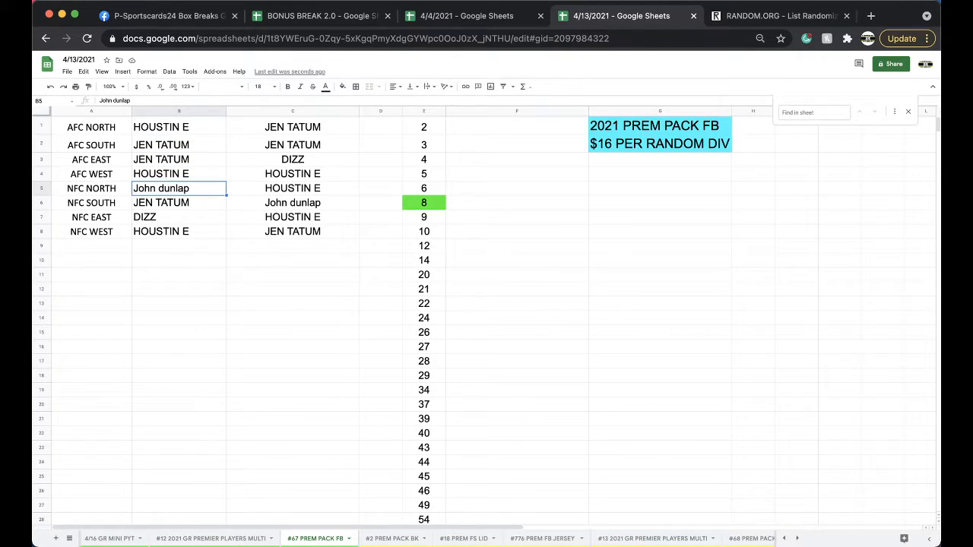
click(180, 216)
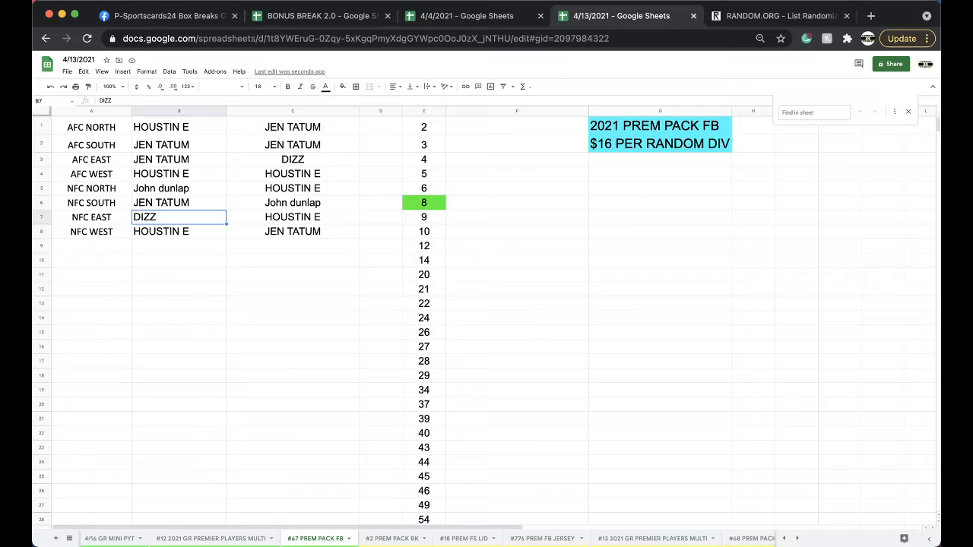
click(180, 231)
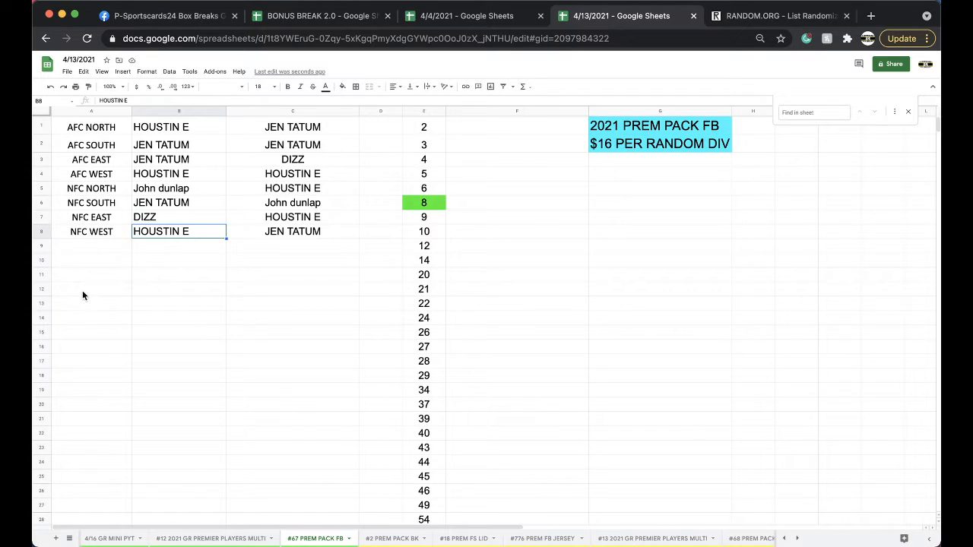
mouse_move(97, 304)
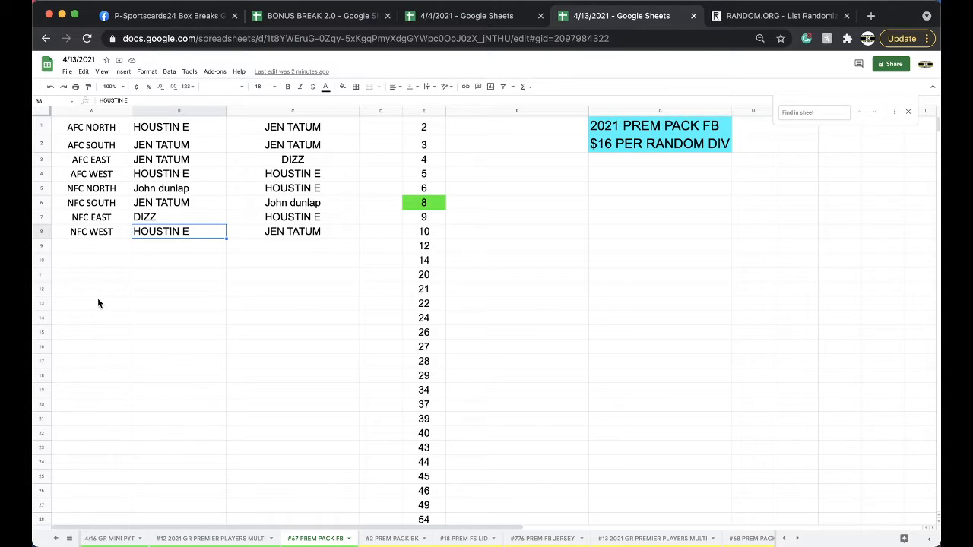
mouse_move(365, 219)
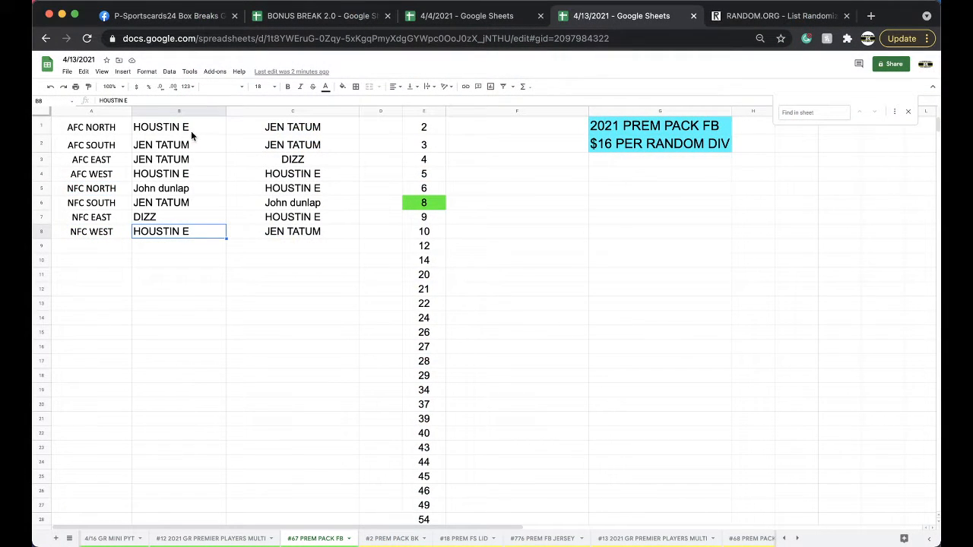
click(342, 85)
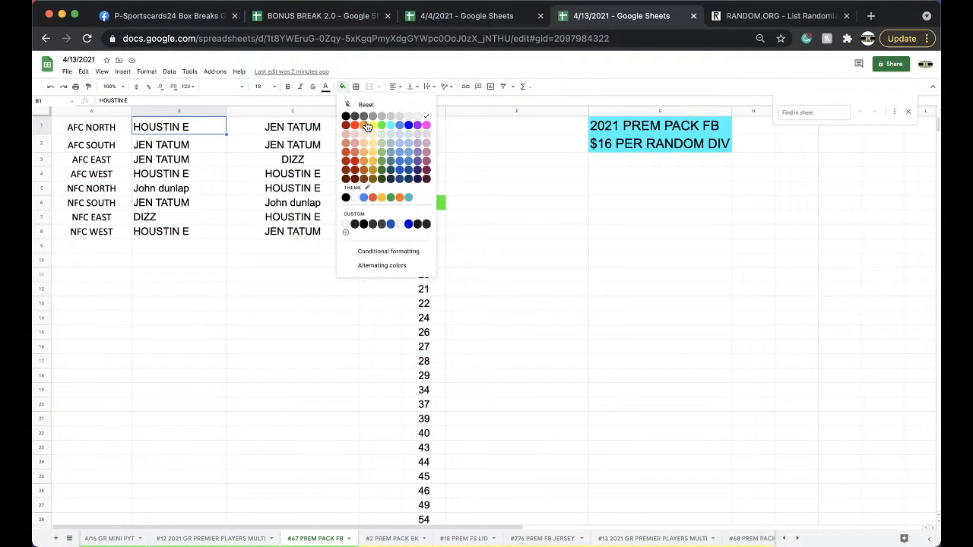
click(398, 125)
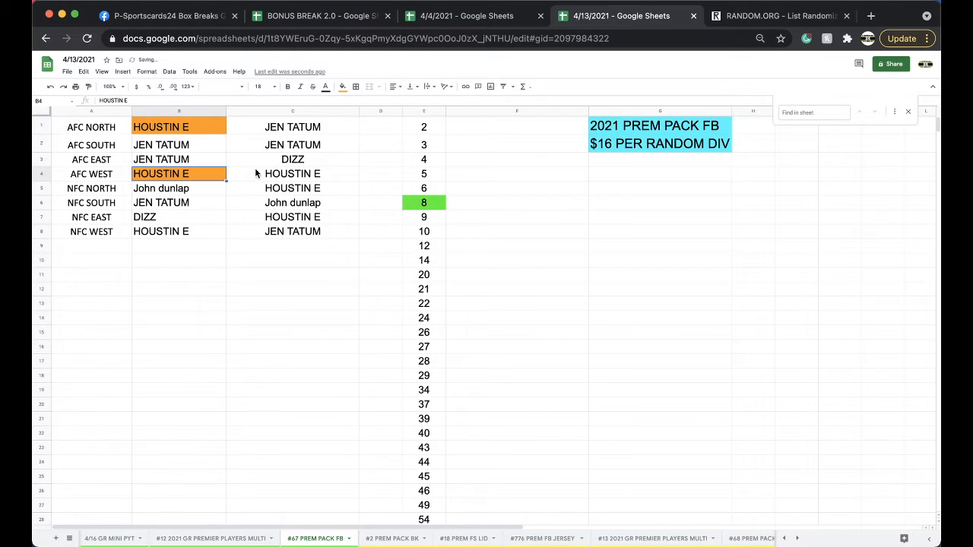
click(342, 85)
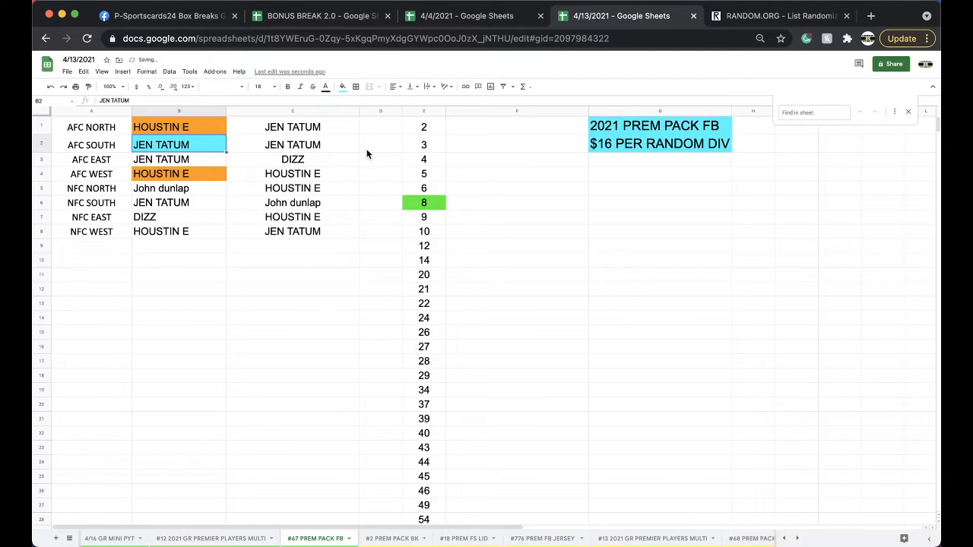
drag(292, 128, 292, 231)
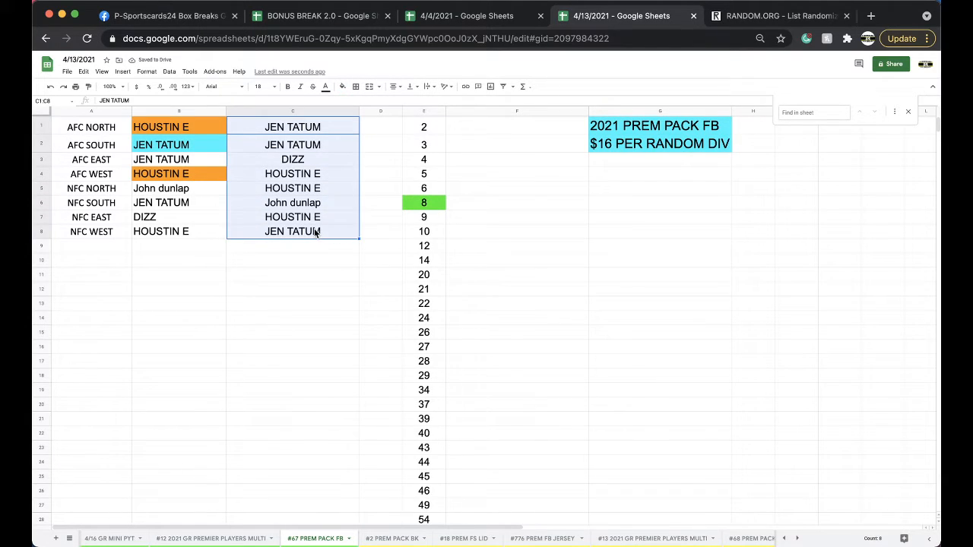
click(778, 15)
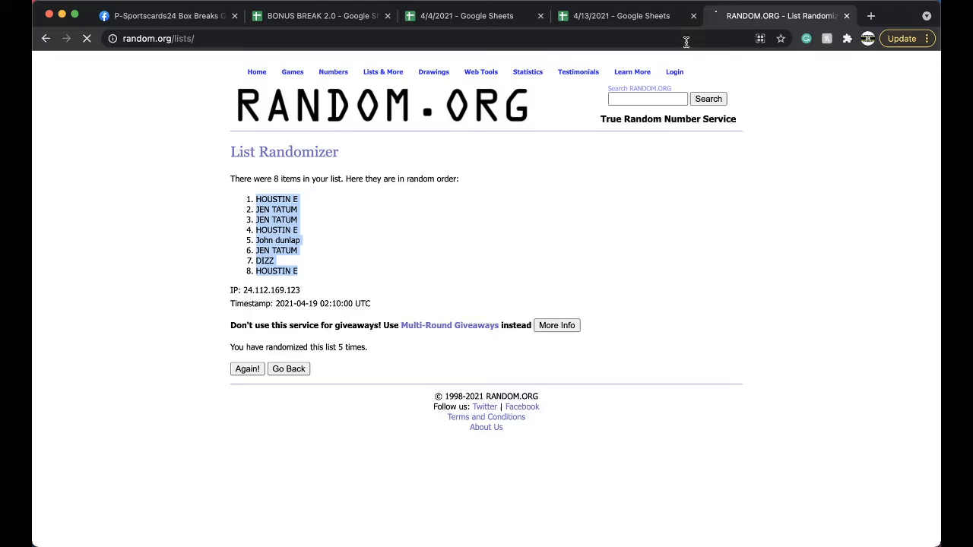
click(289, 369)
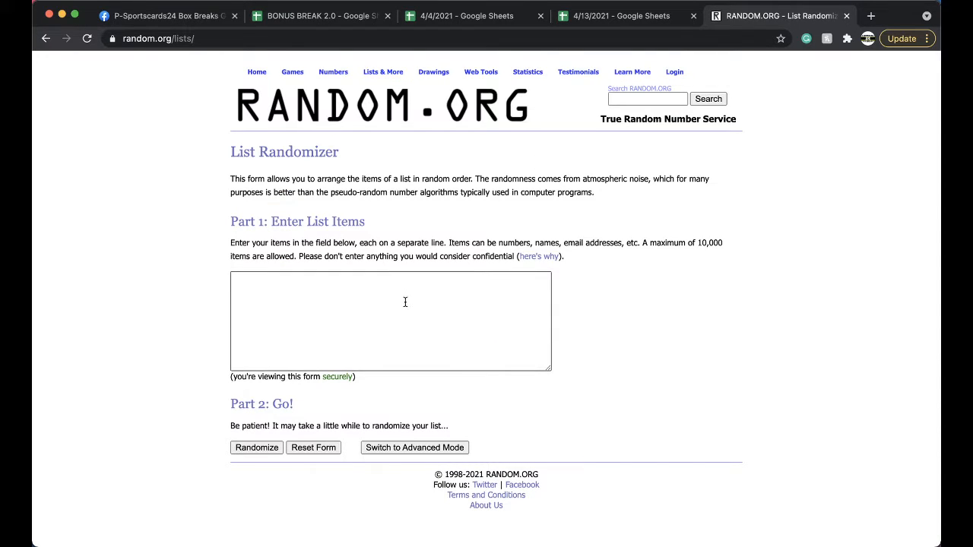
click(256, 446)
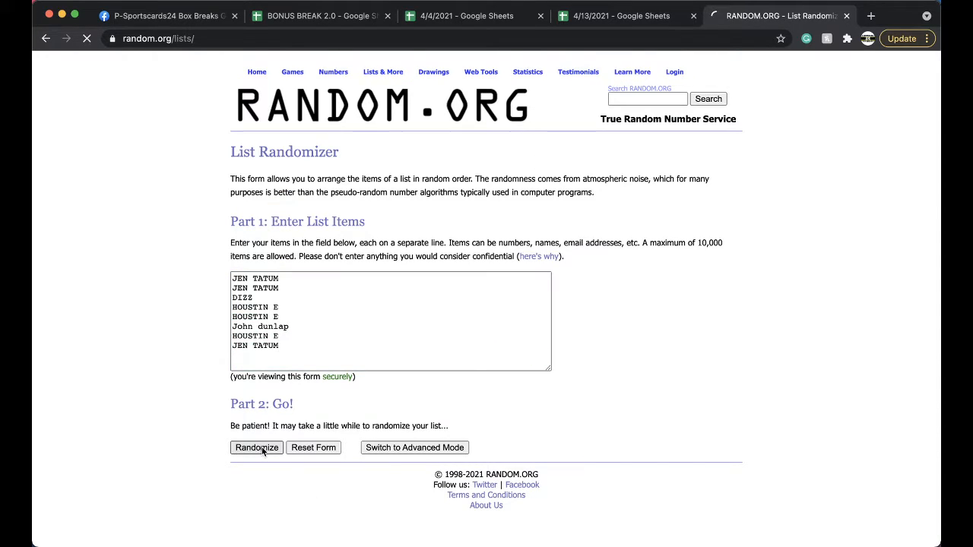
click(255, 447)
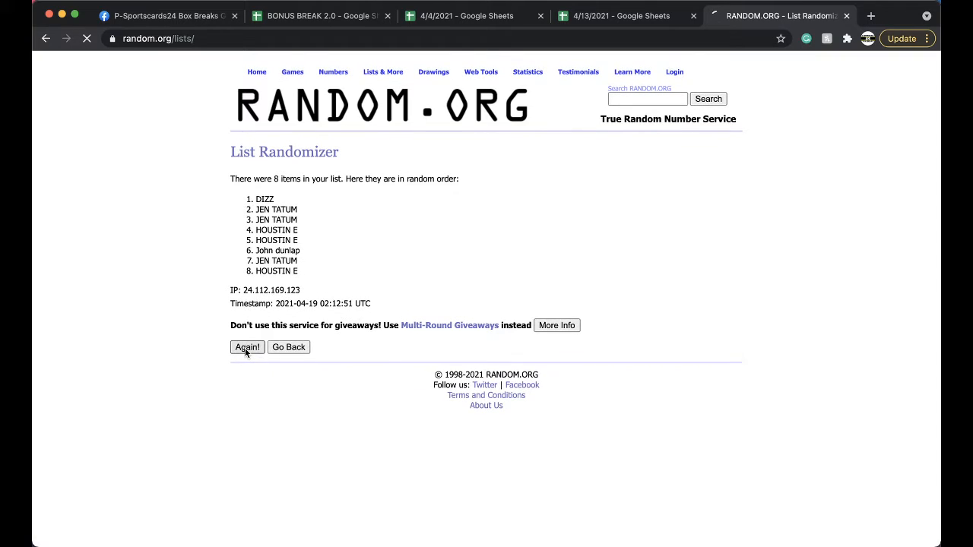
click(246, 347)
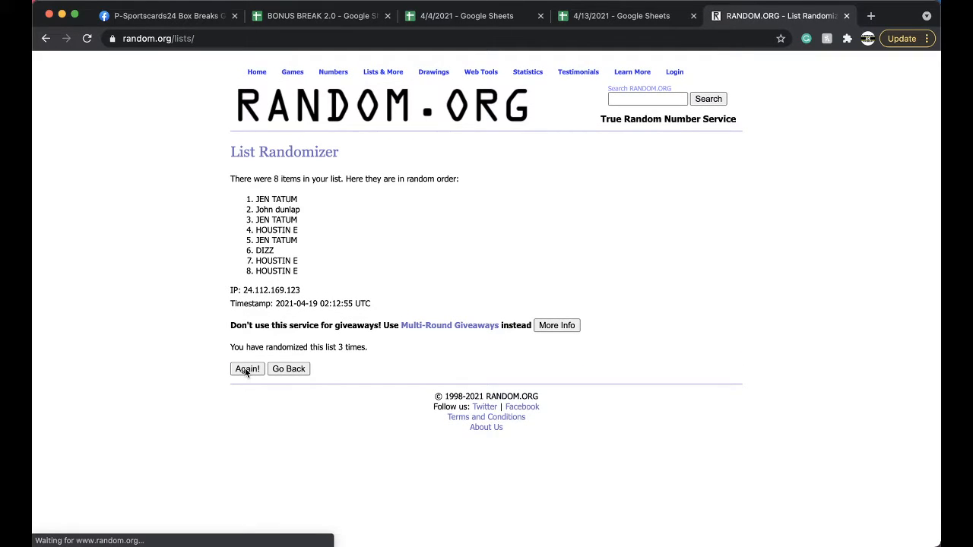
click(247, 369)
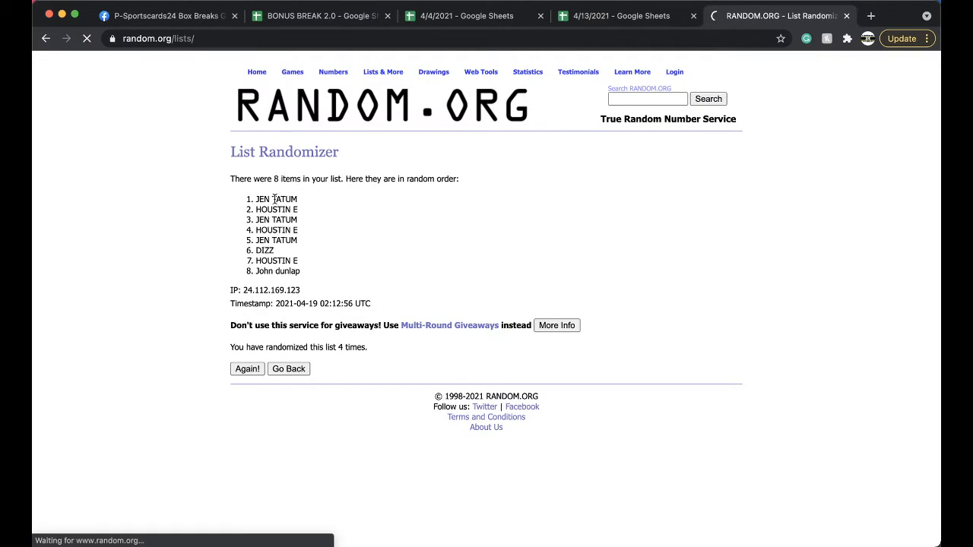
click(247, 369)
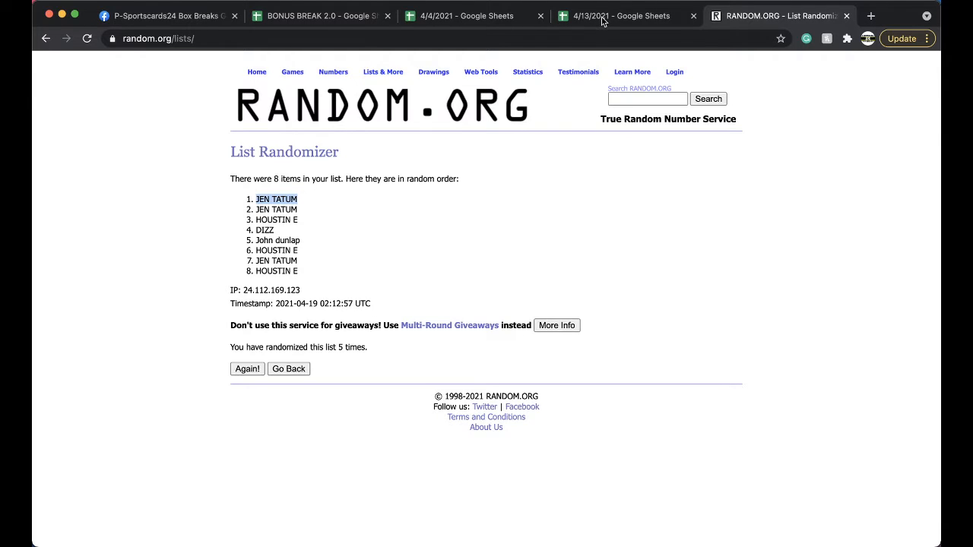
click(616, 15)
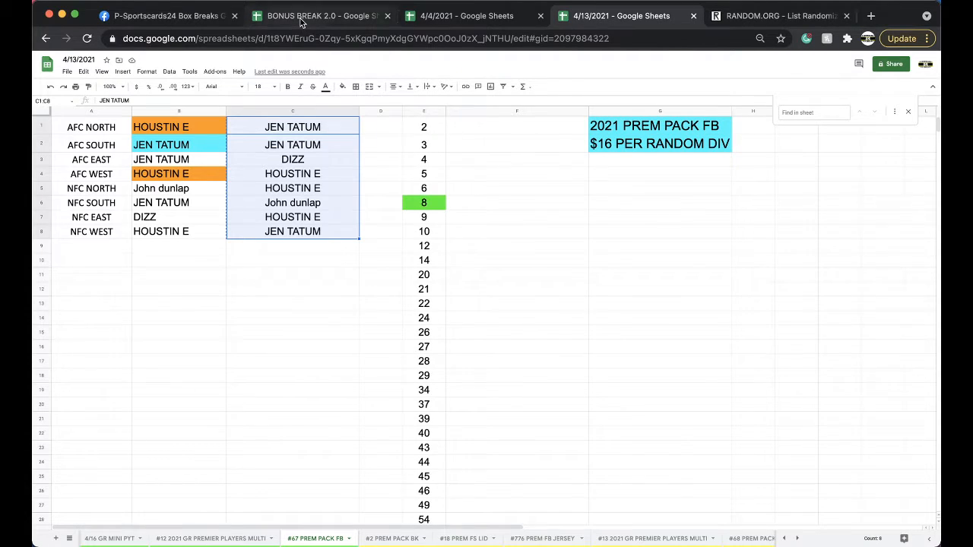
click(319, 15)
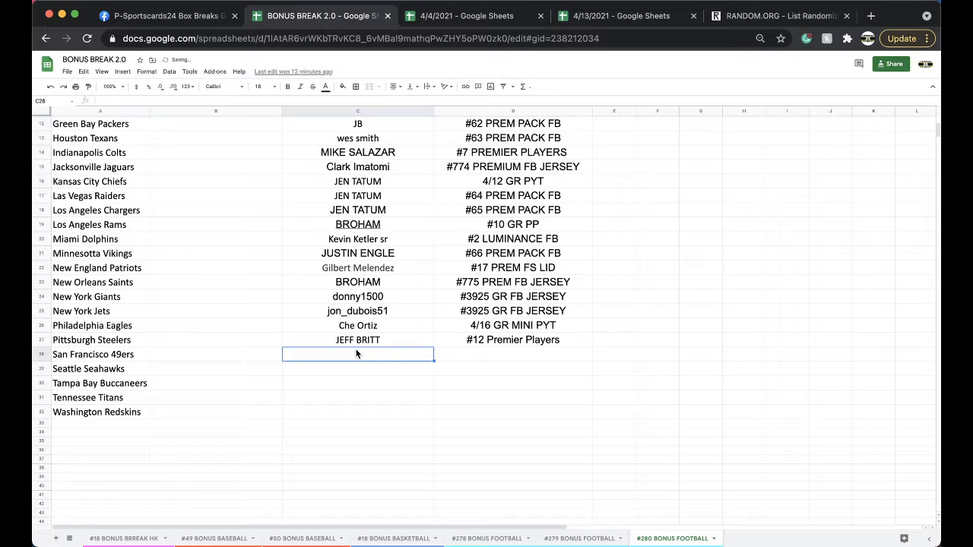
key(ctrl+v)
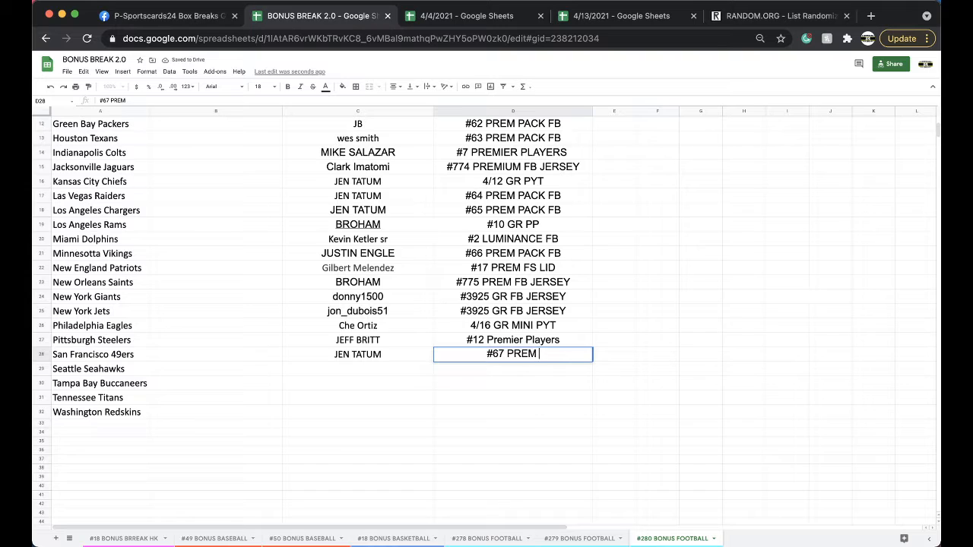
text(PACK FB)
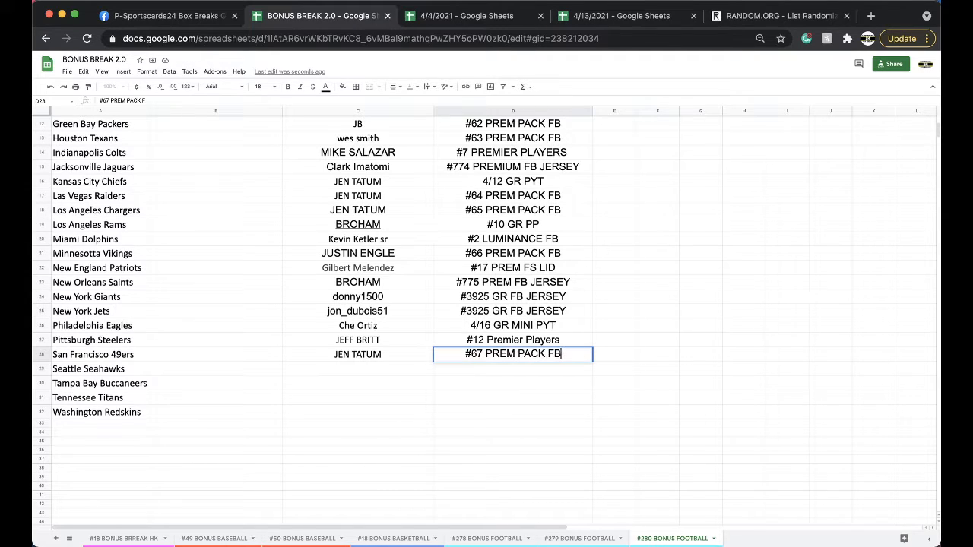
click(621, 15)
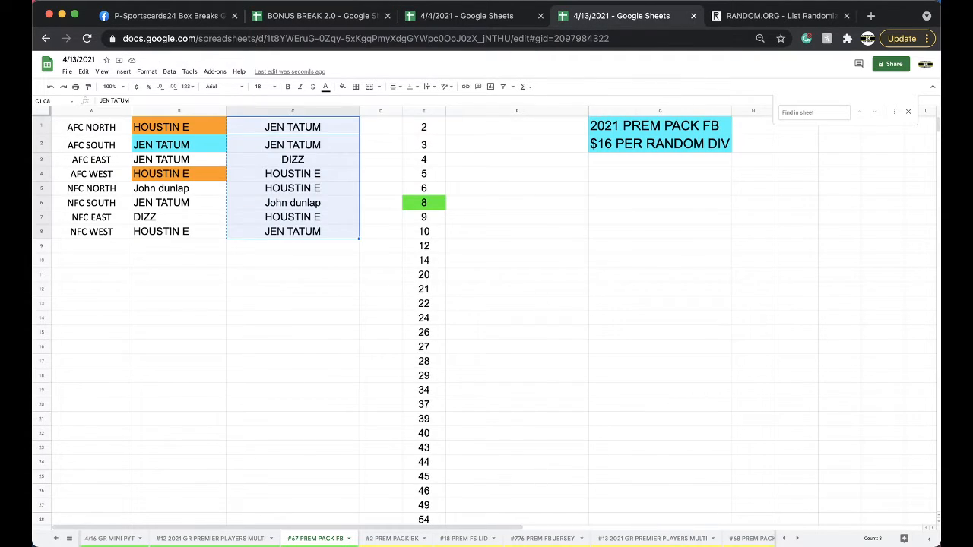
click(393, 538)
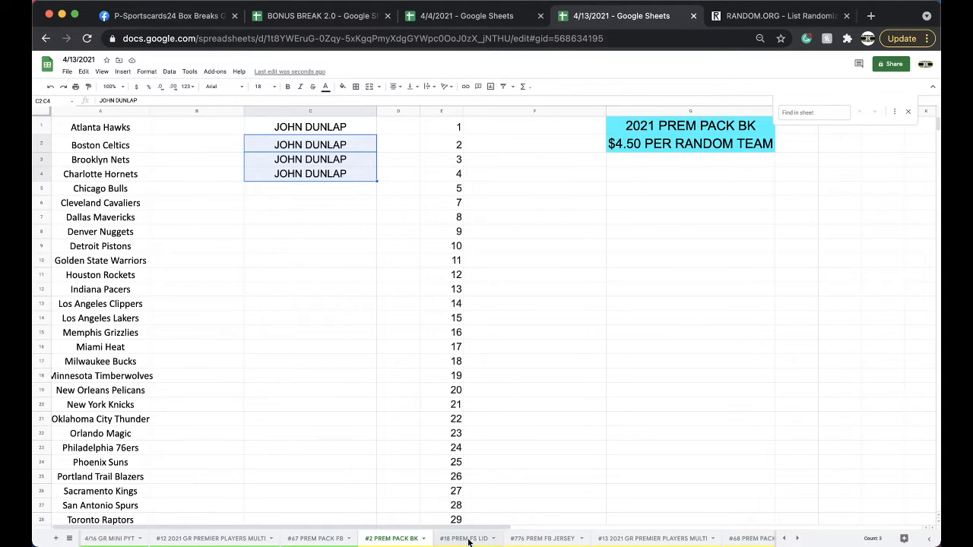
click(497, 538)
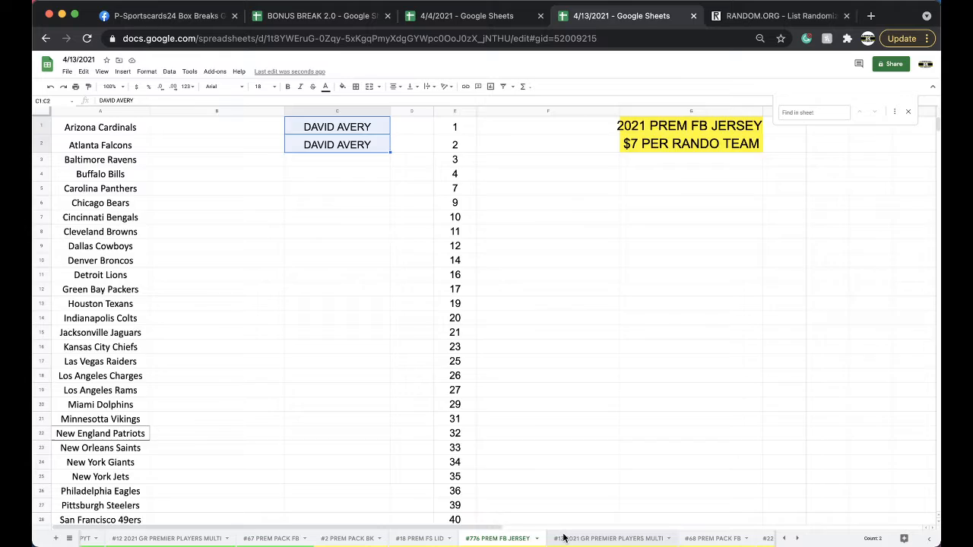
click(608, 538)
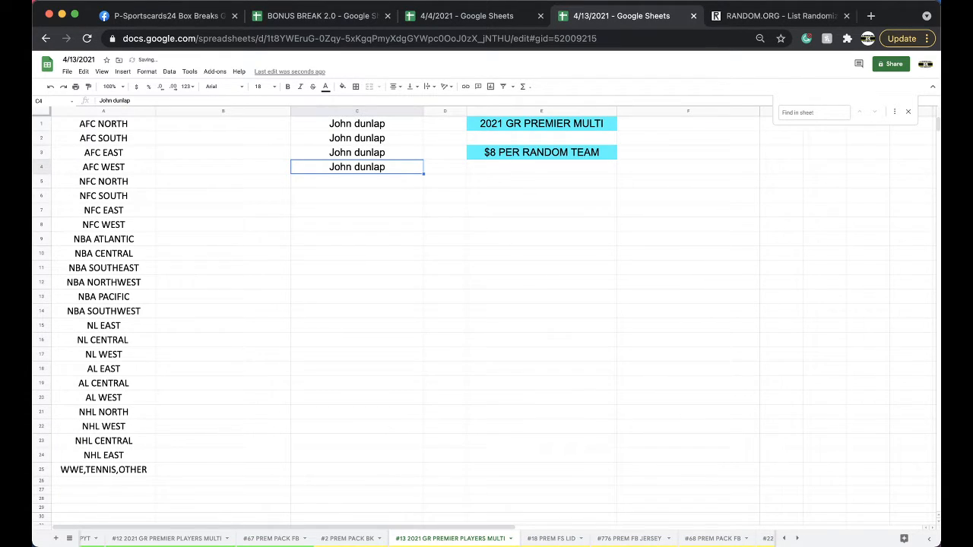
click(271, 538)
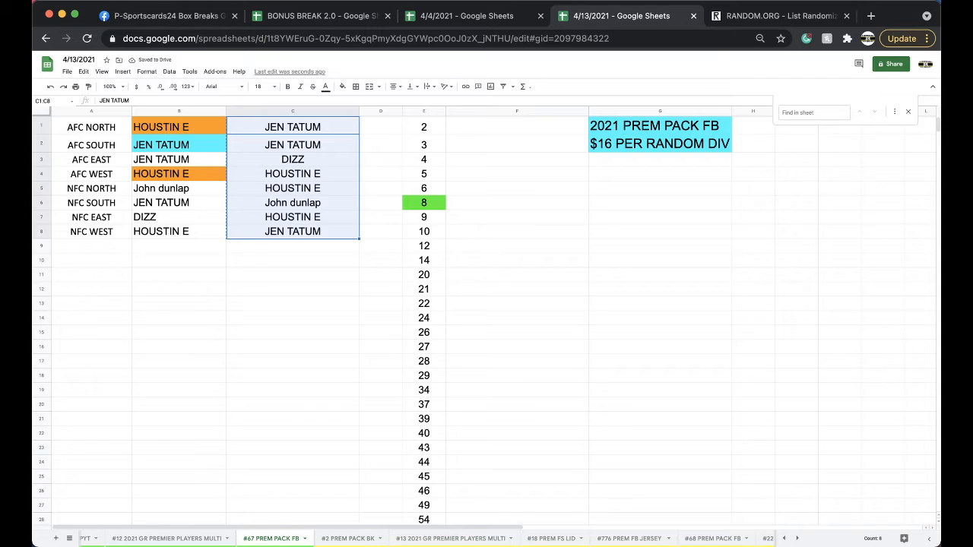